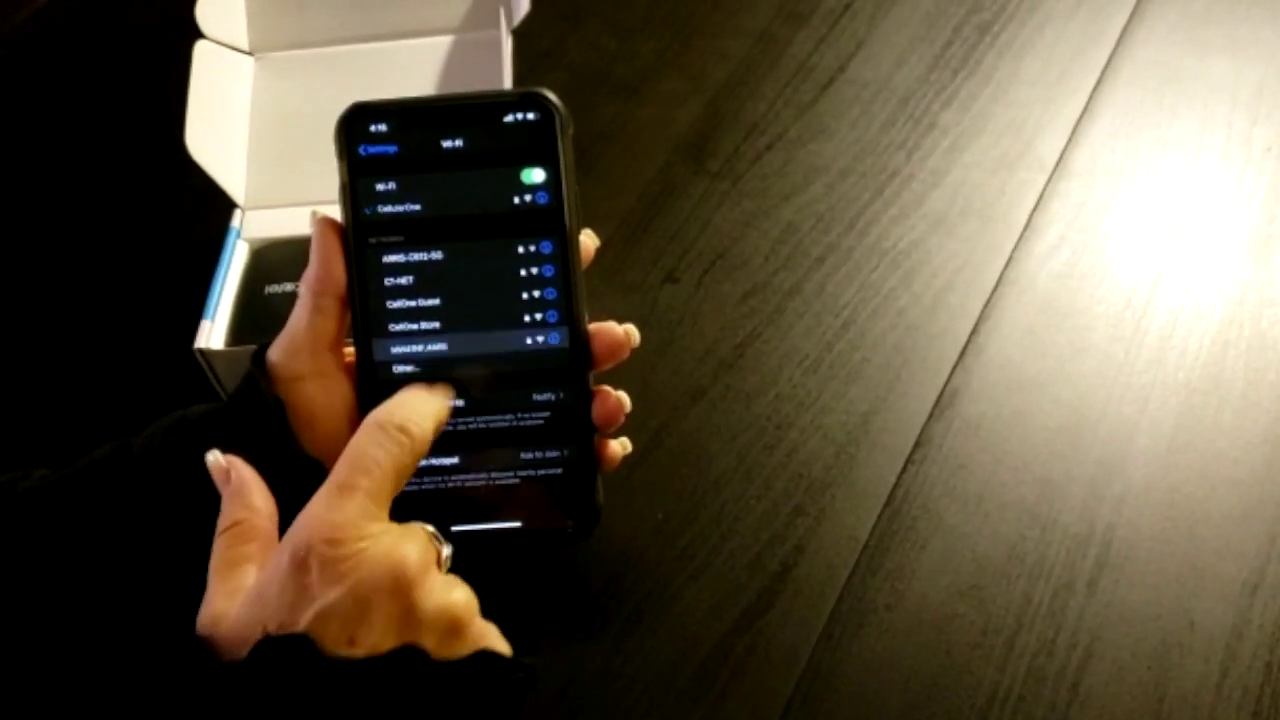
# Select the hotspot device's network from the Wi-Fi list to reach its password prompt
pyautogui.click(460, 352)
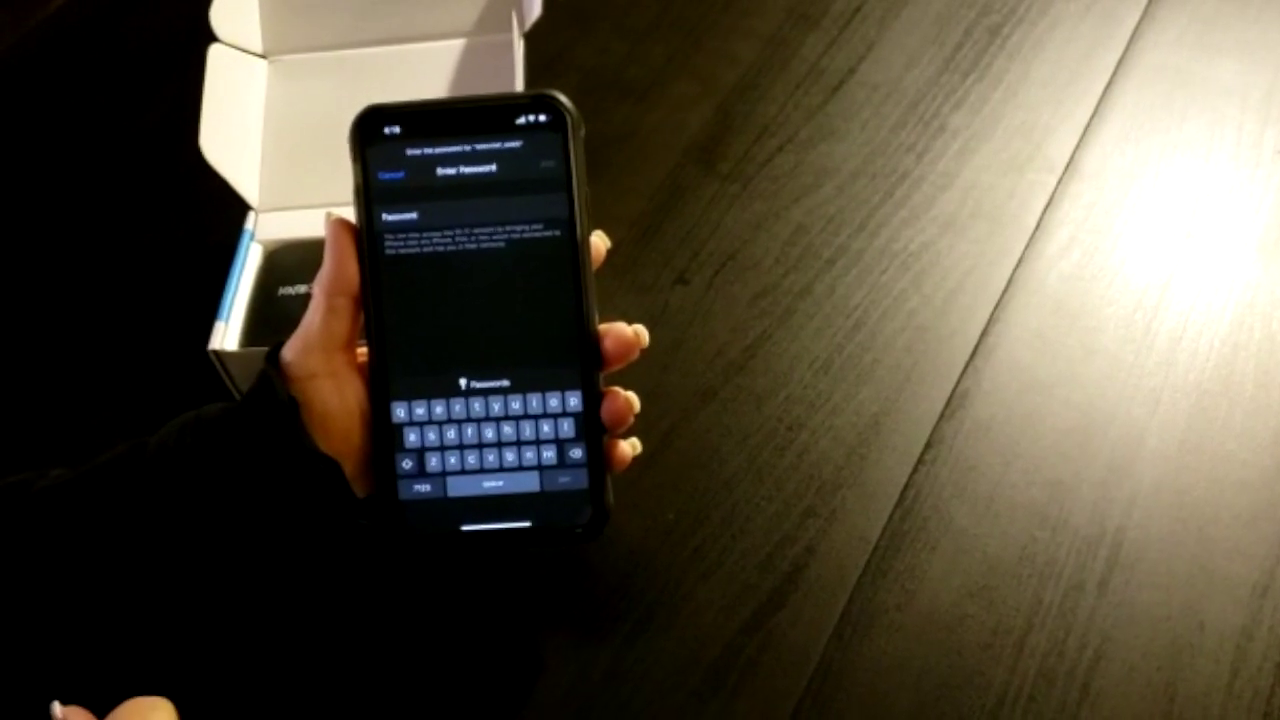